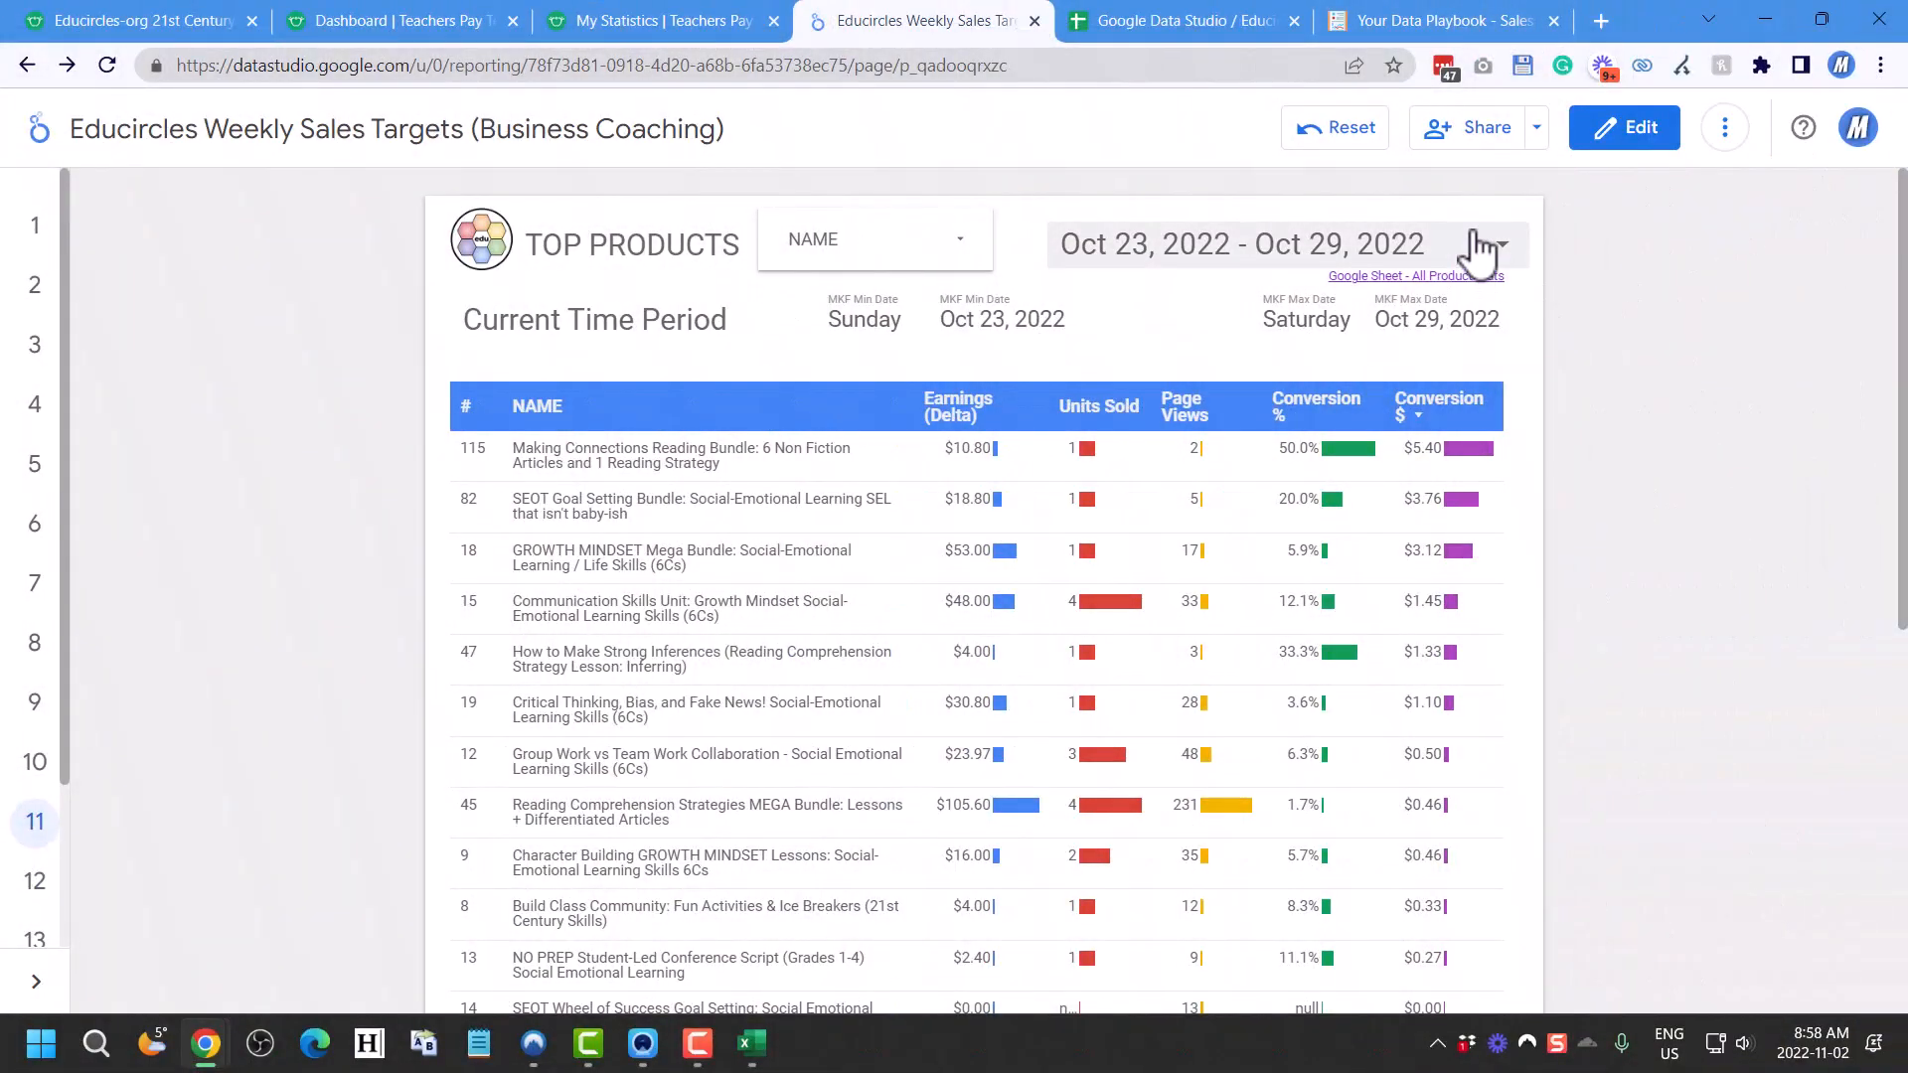
Switch the report date range to the 'Last month' preset (Oct 1–31, 2022) and apply it
click(1487, 242)
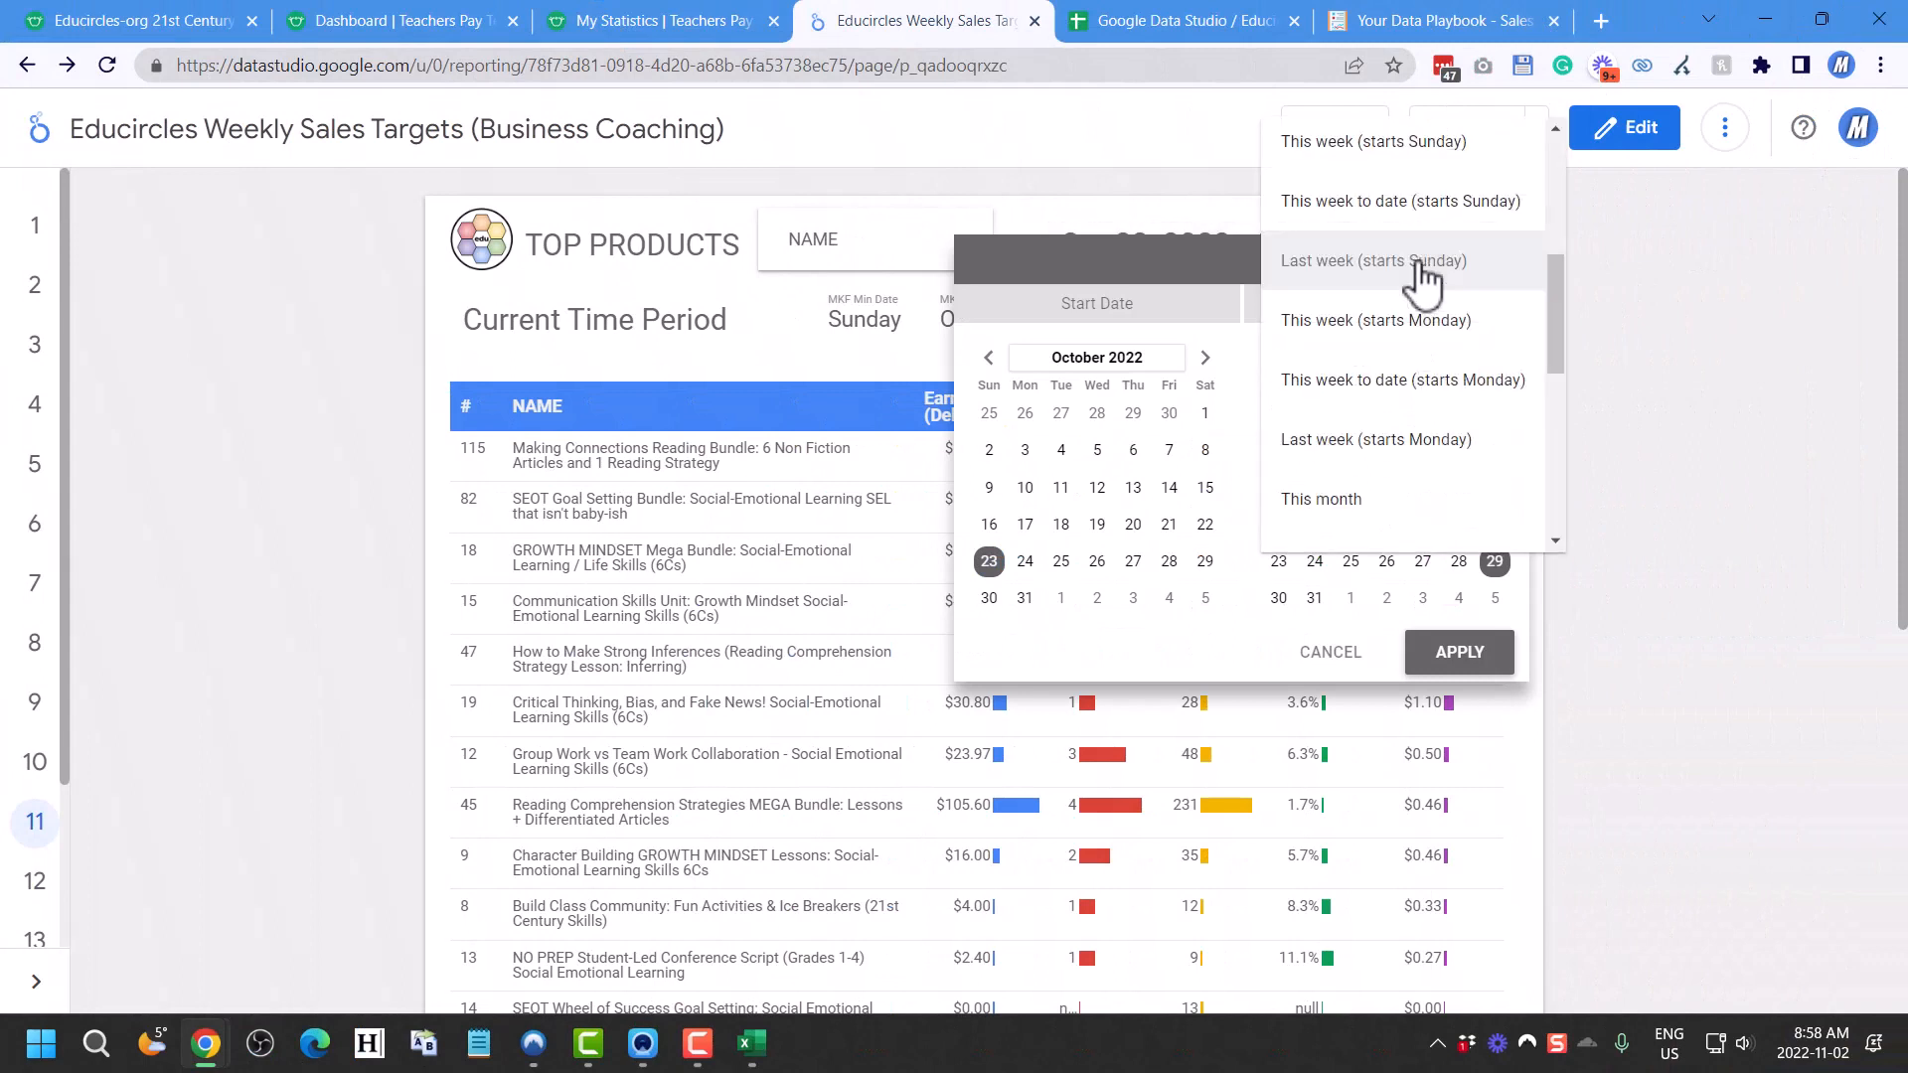
scroll(down, 3)
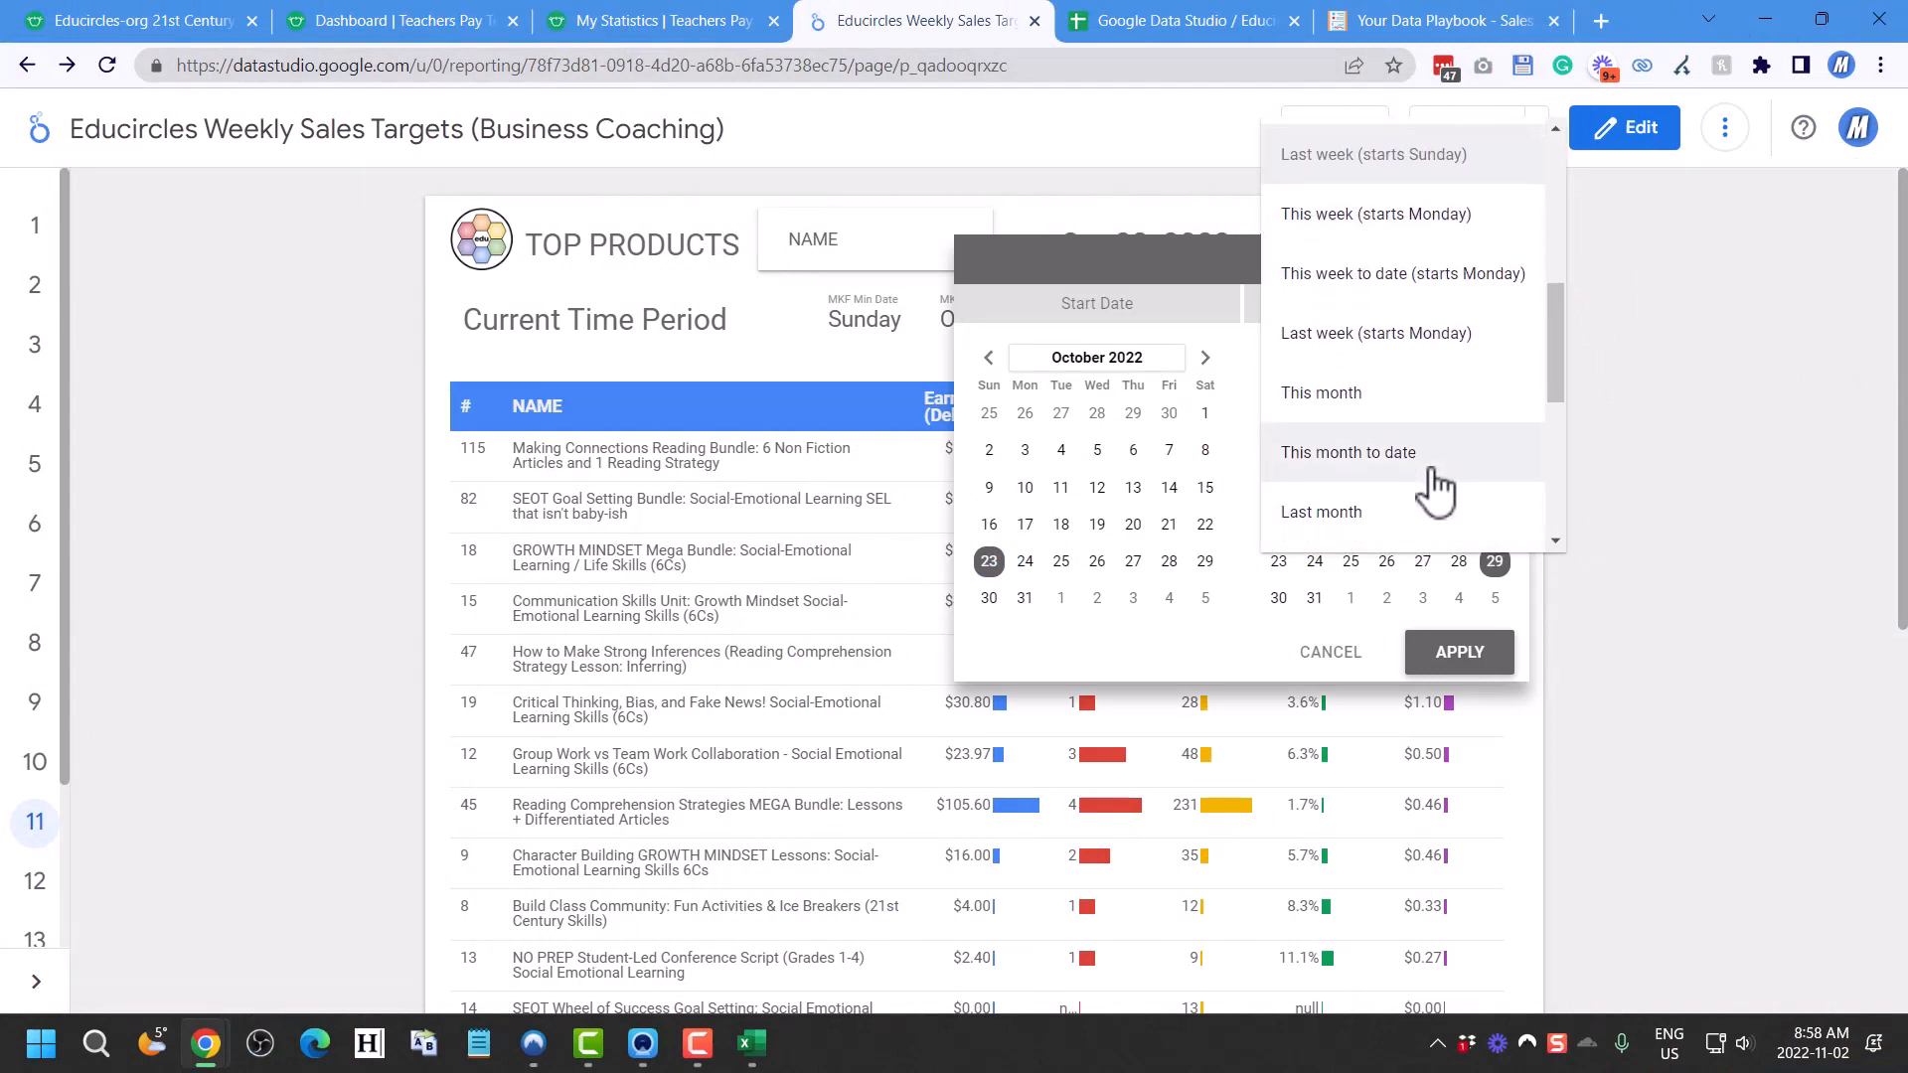
click(1320, 511)
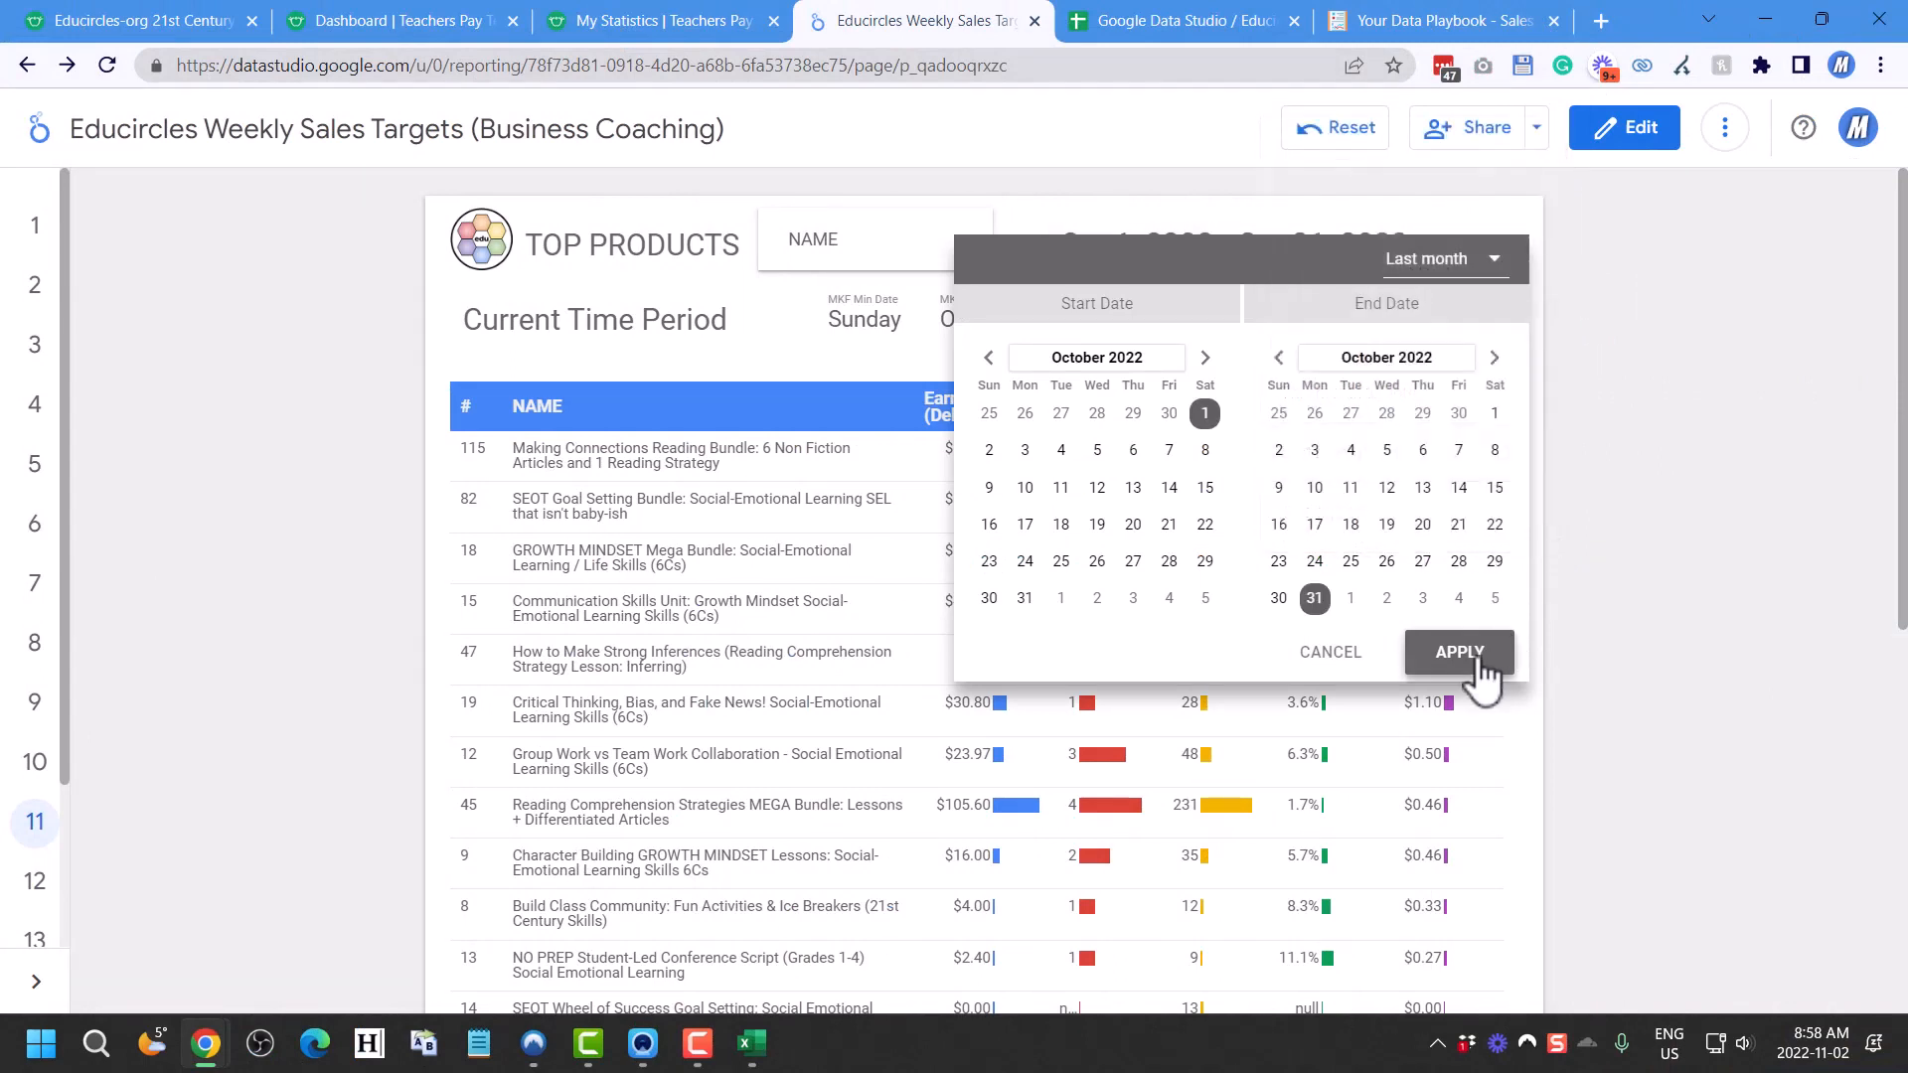
click(1457, 652)
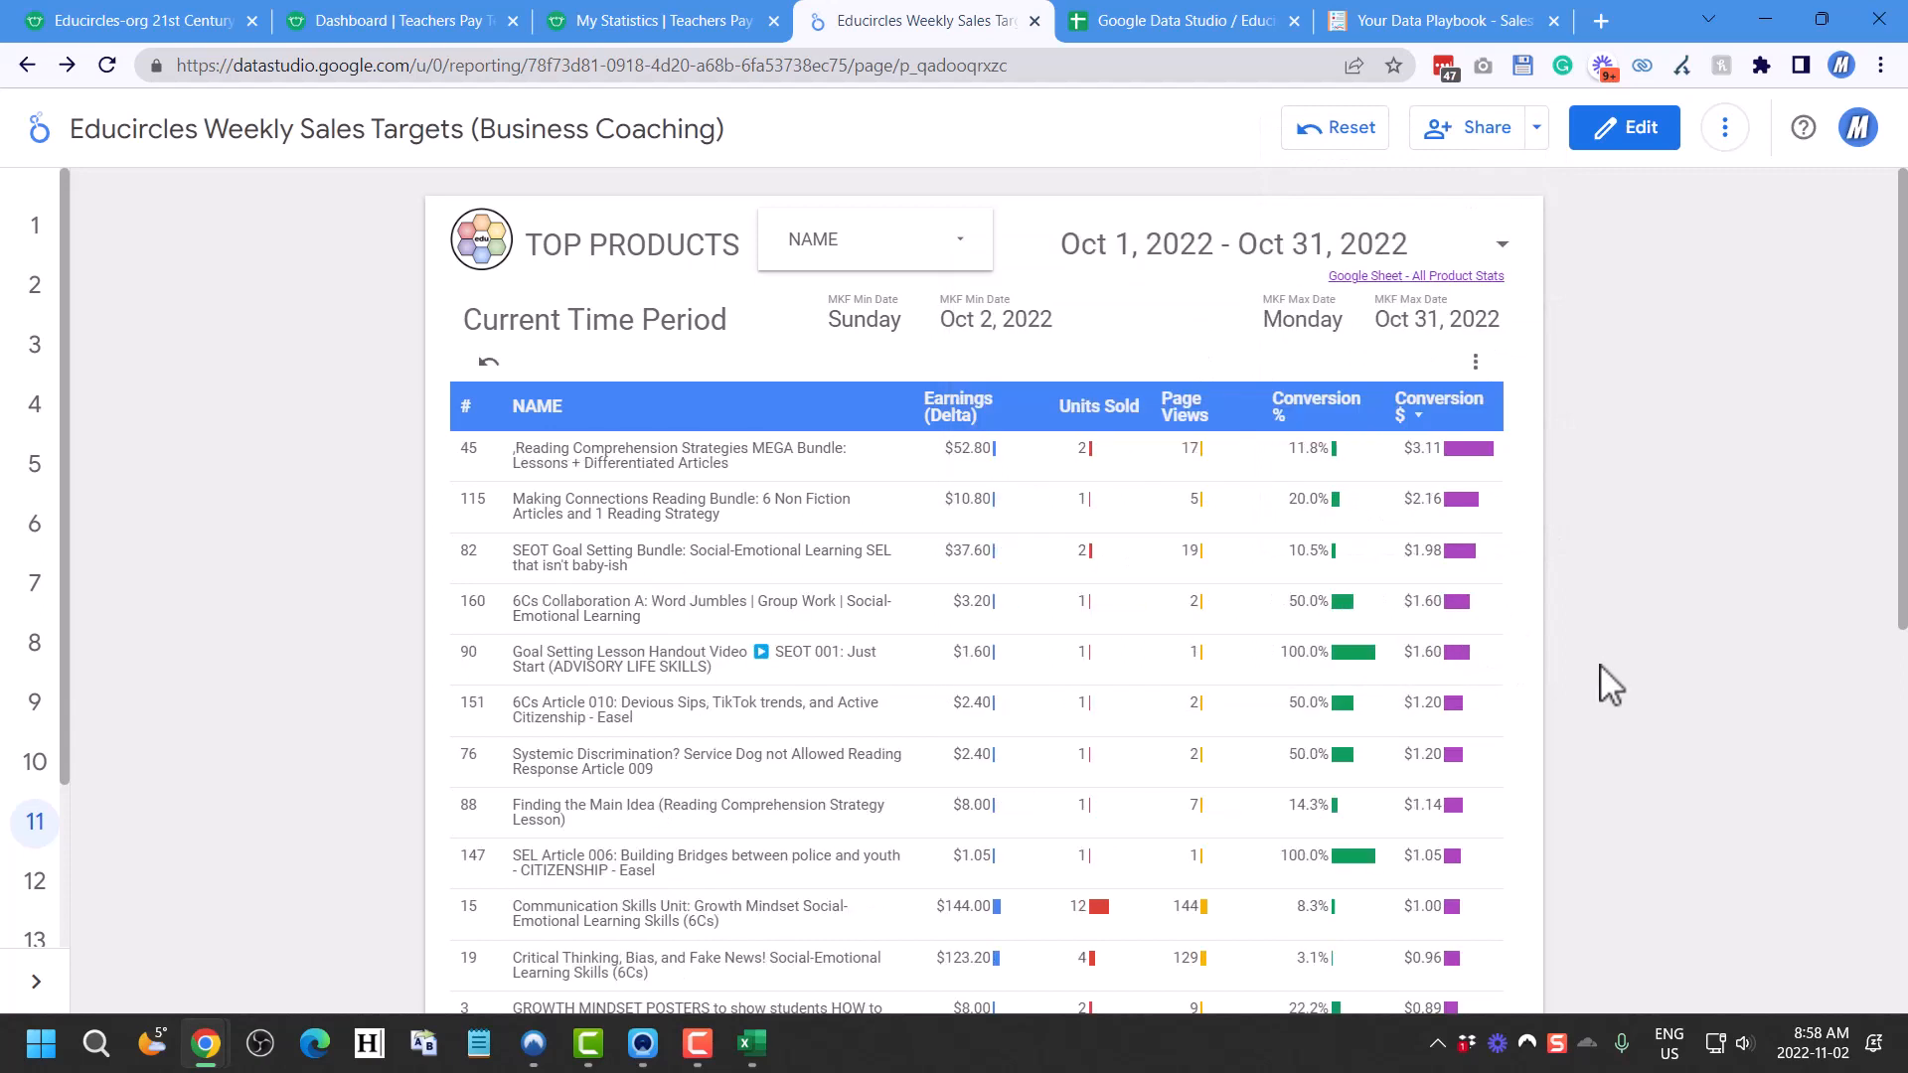
mouse_move(1065, 451)
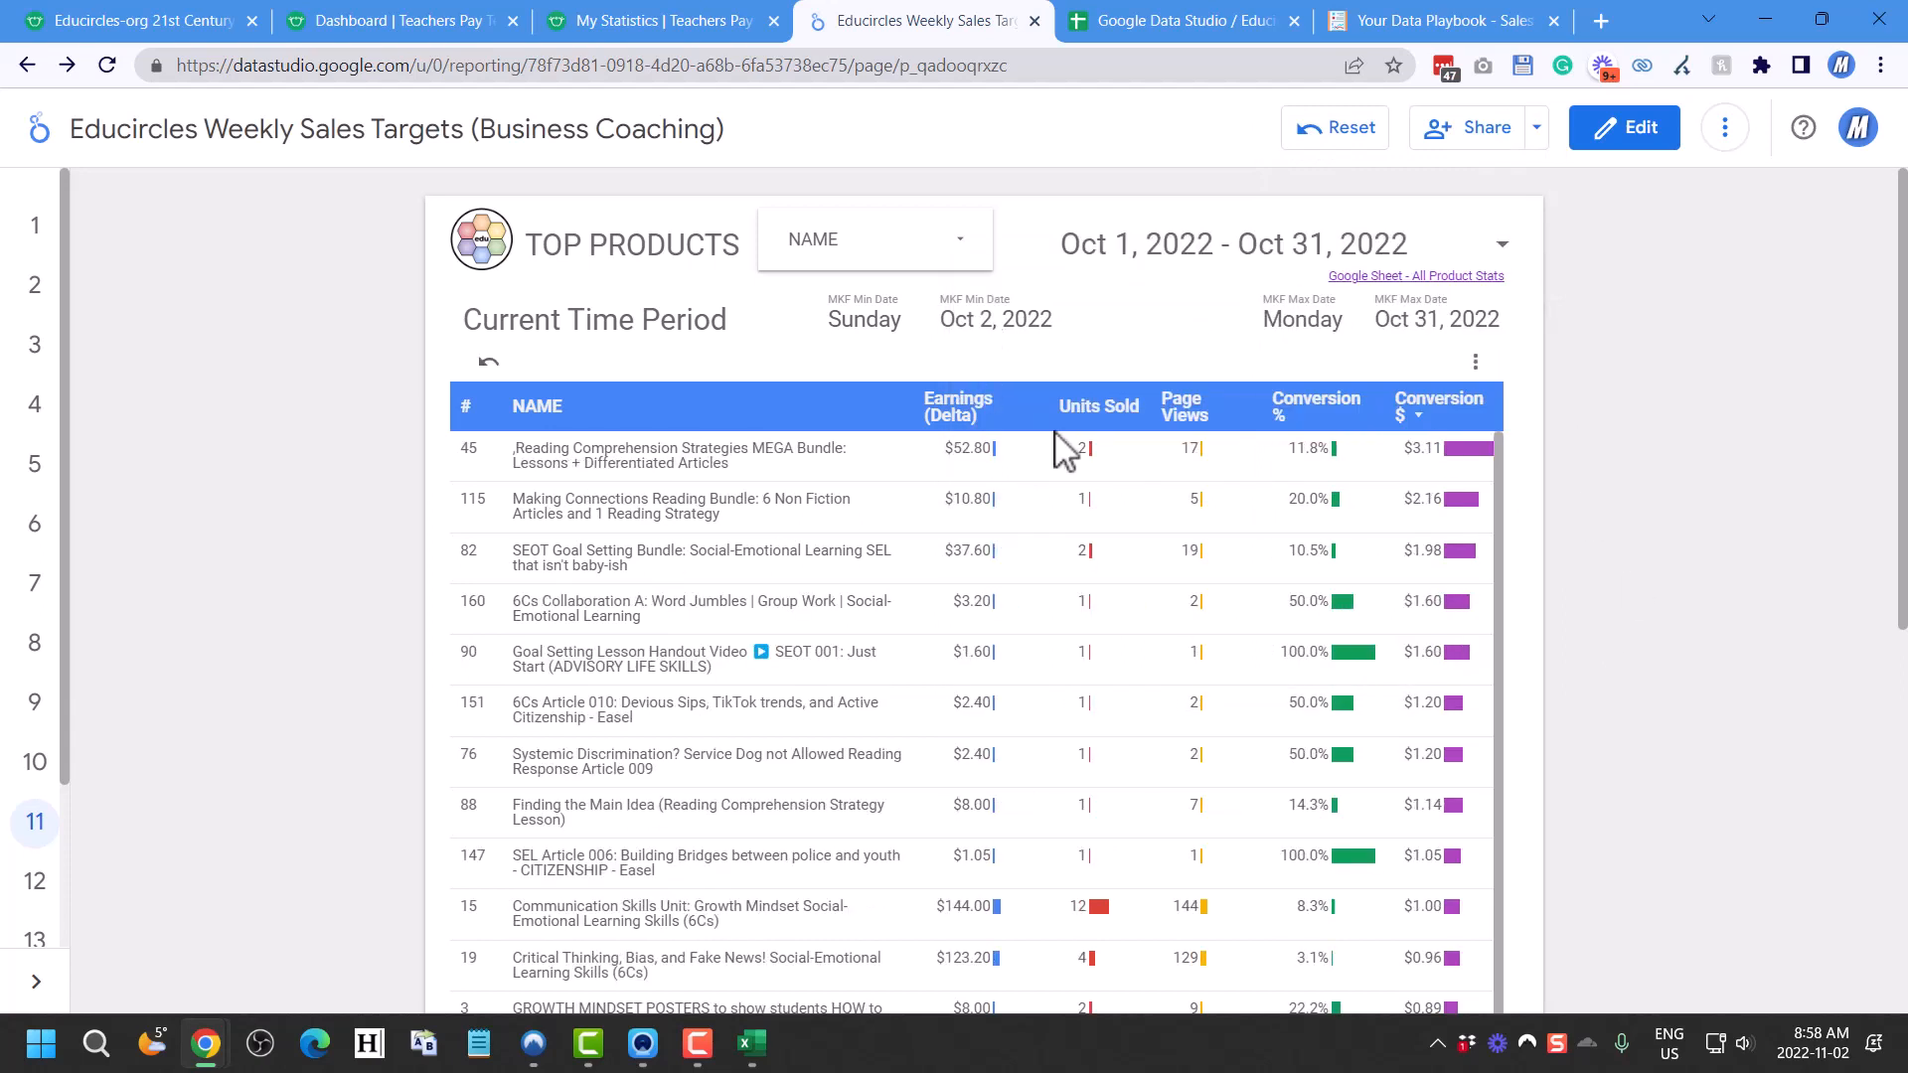
Sort the Top Products table by Earnings descending, then start entering an address in the browser
click(958, 405)
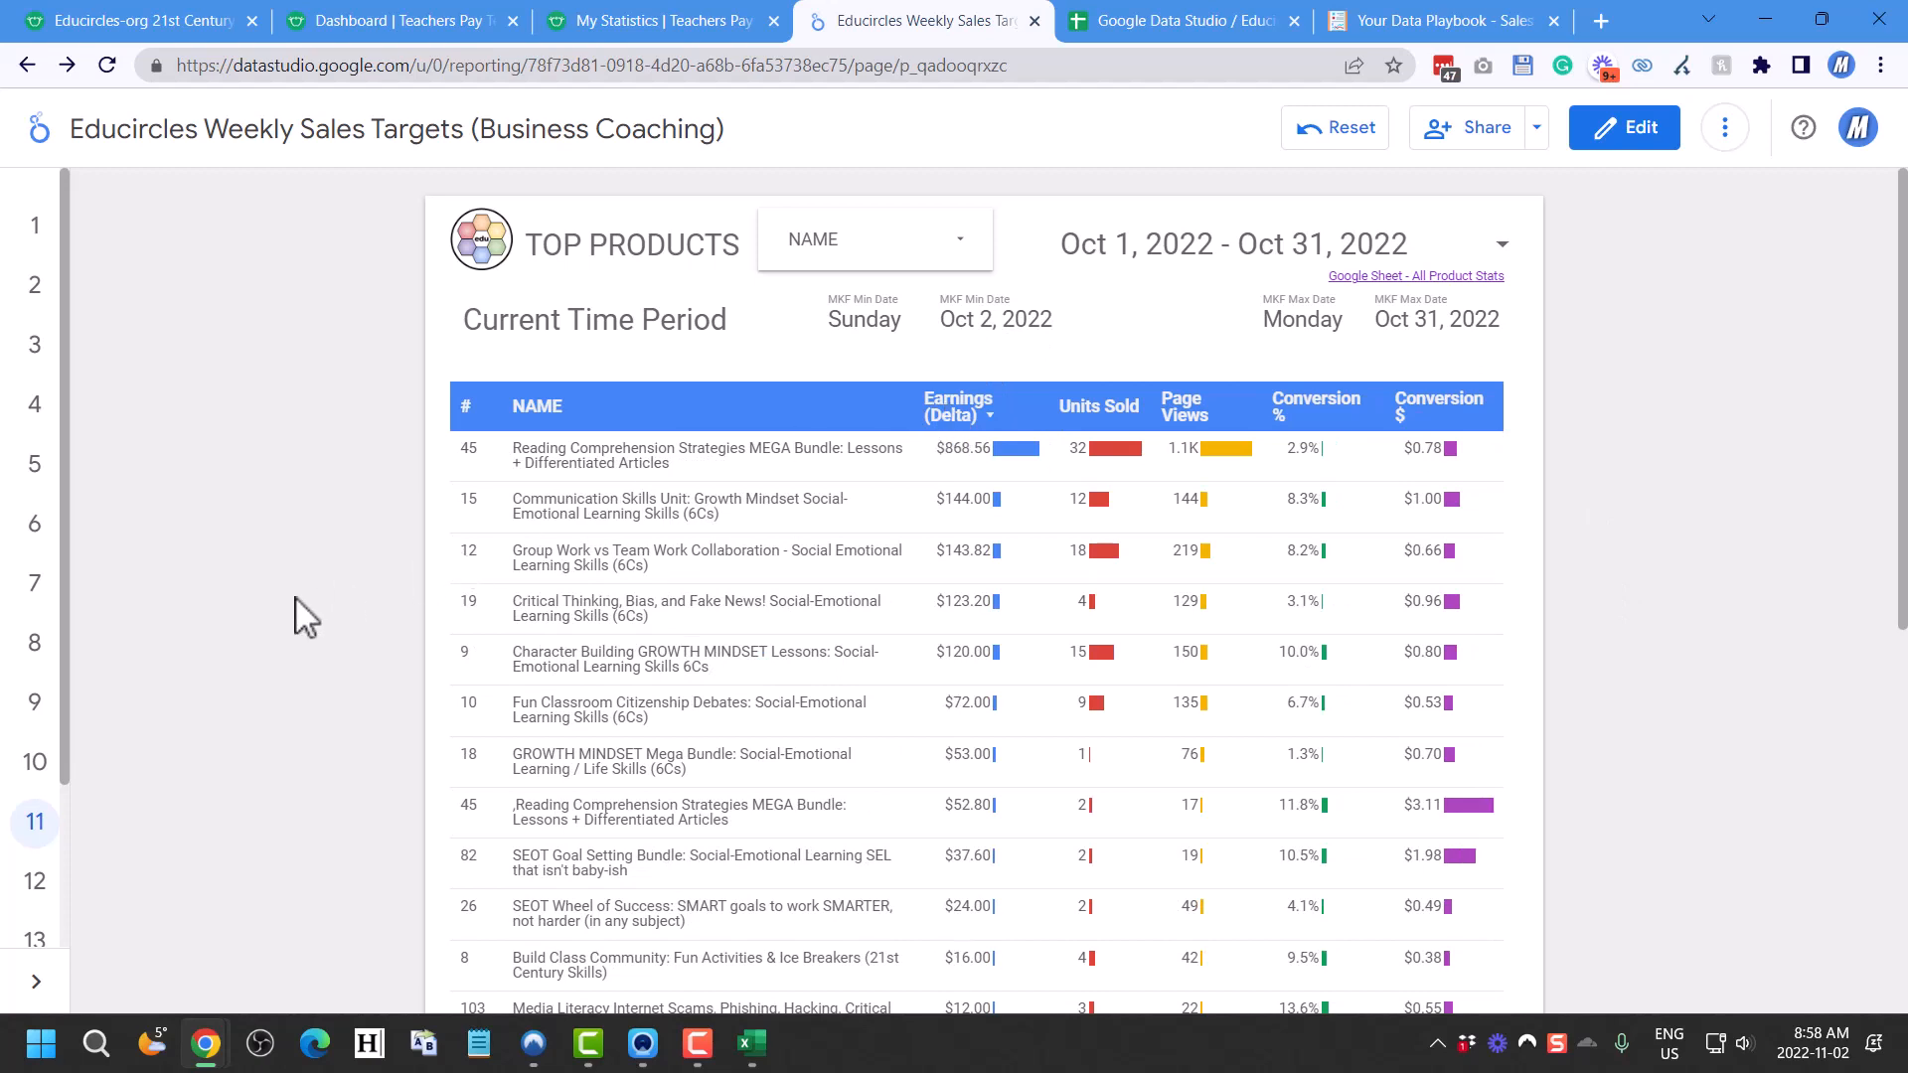
mouse_move(302, 556)
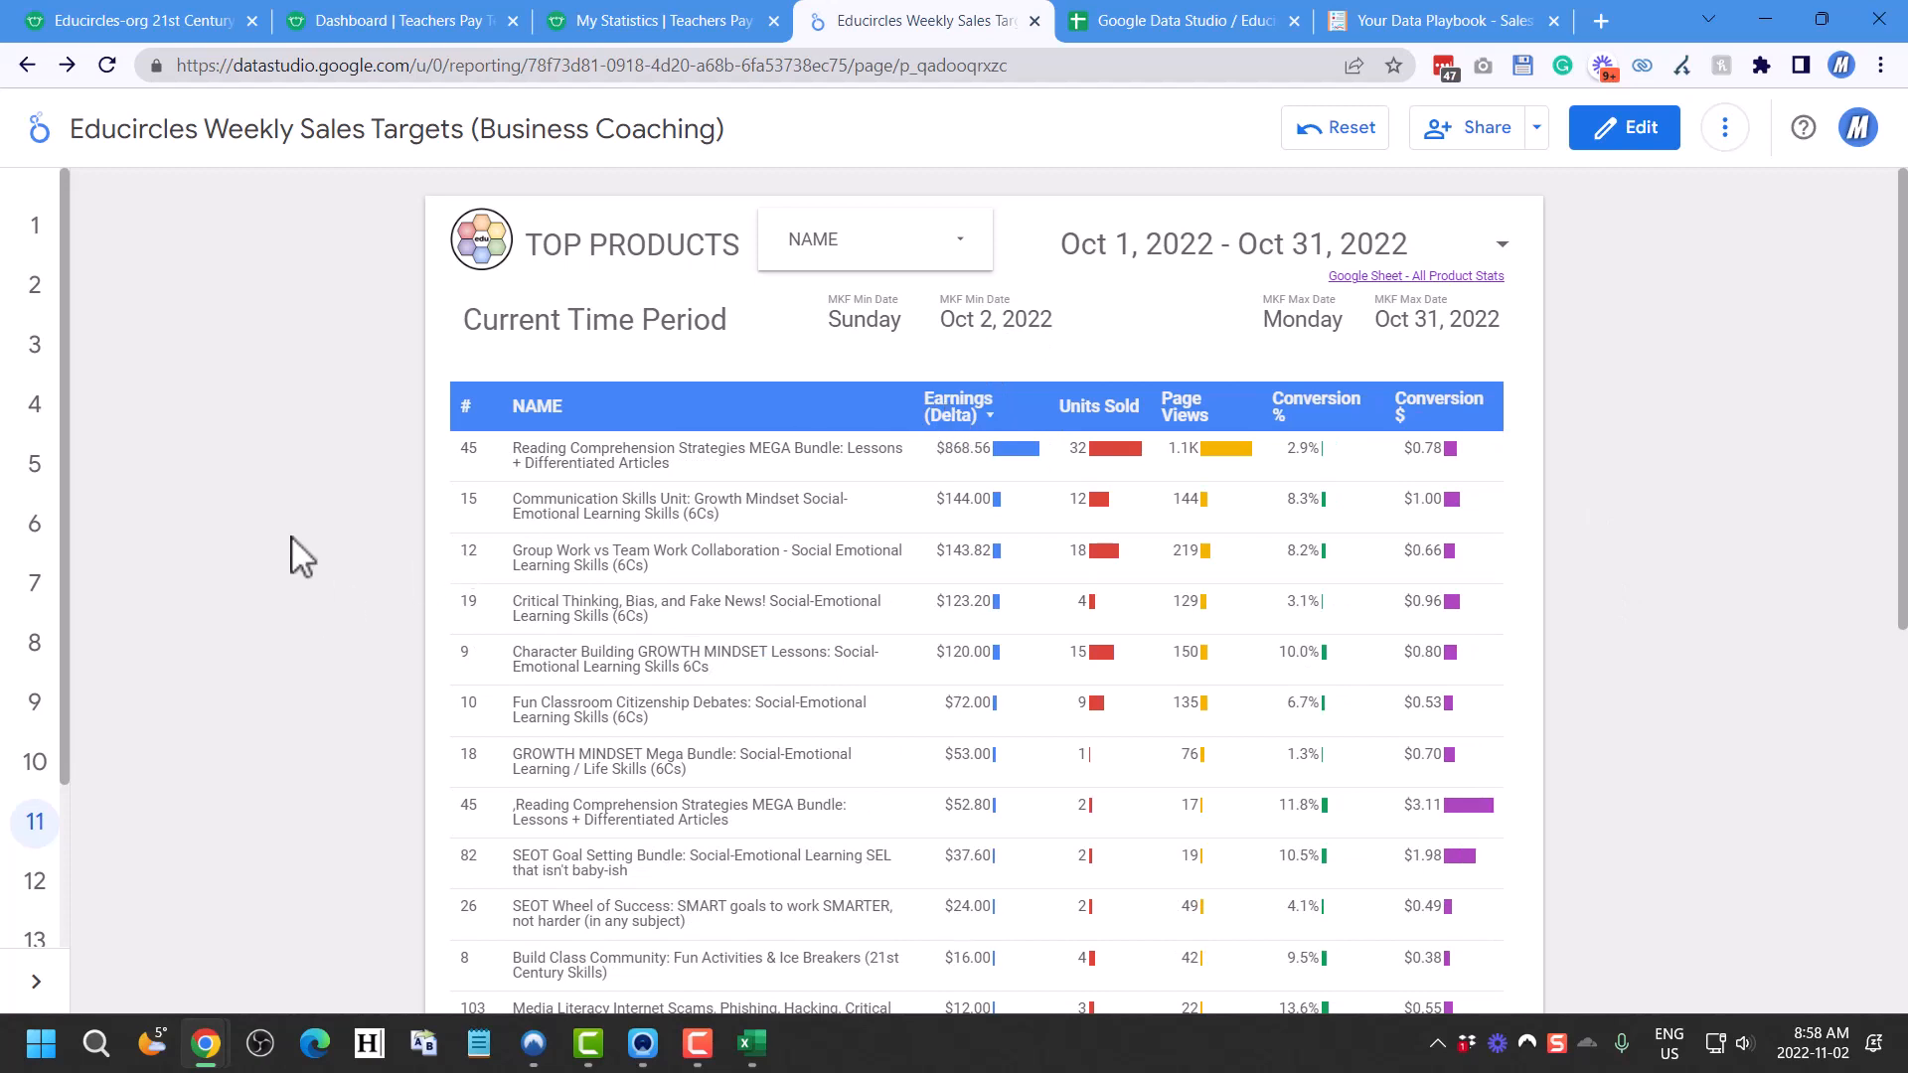
click(1099, 406)
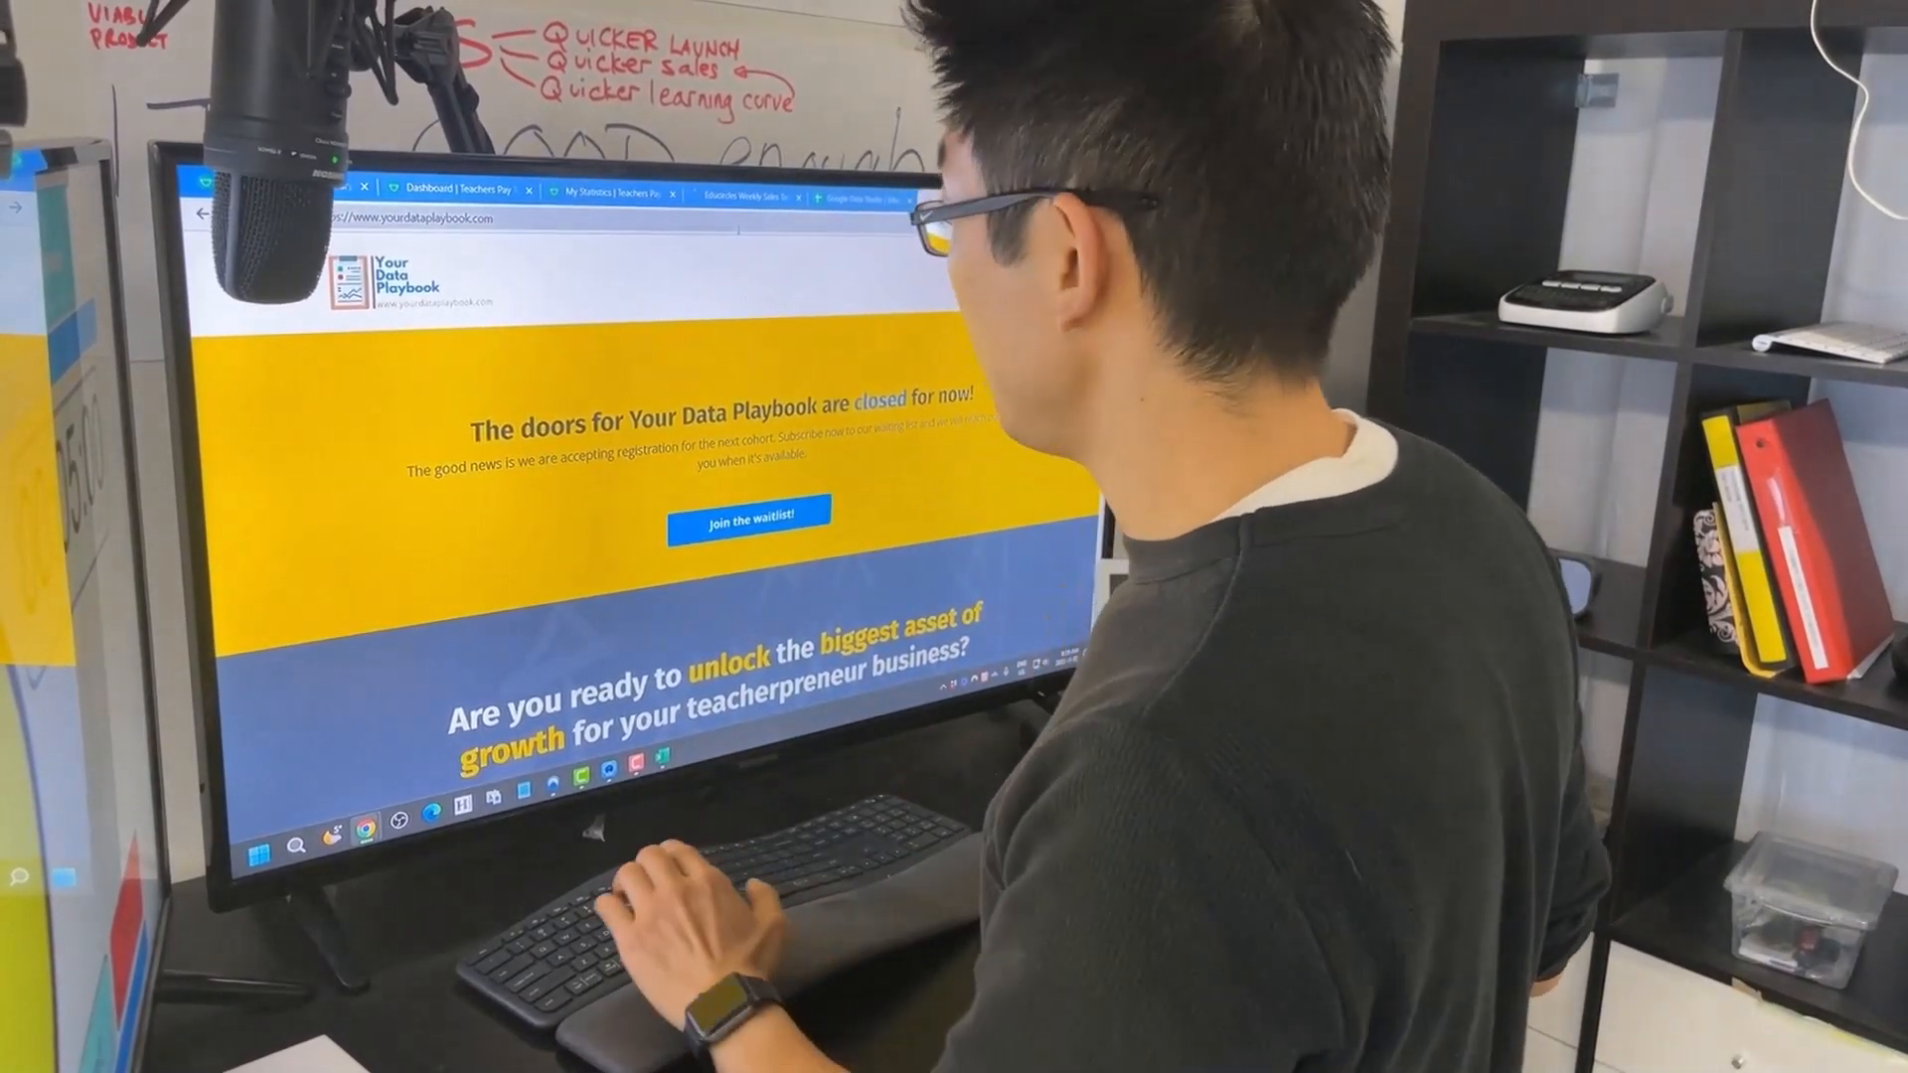
text(d)
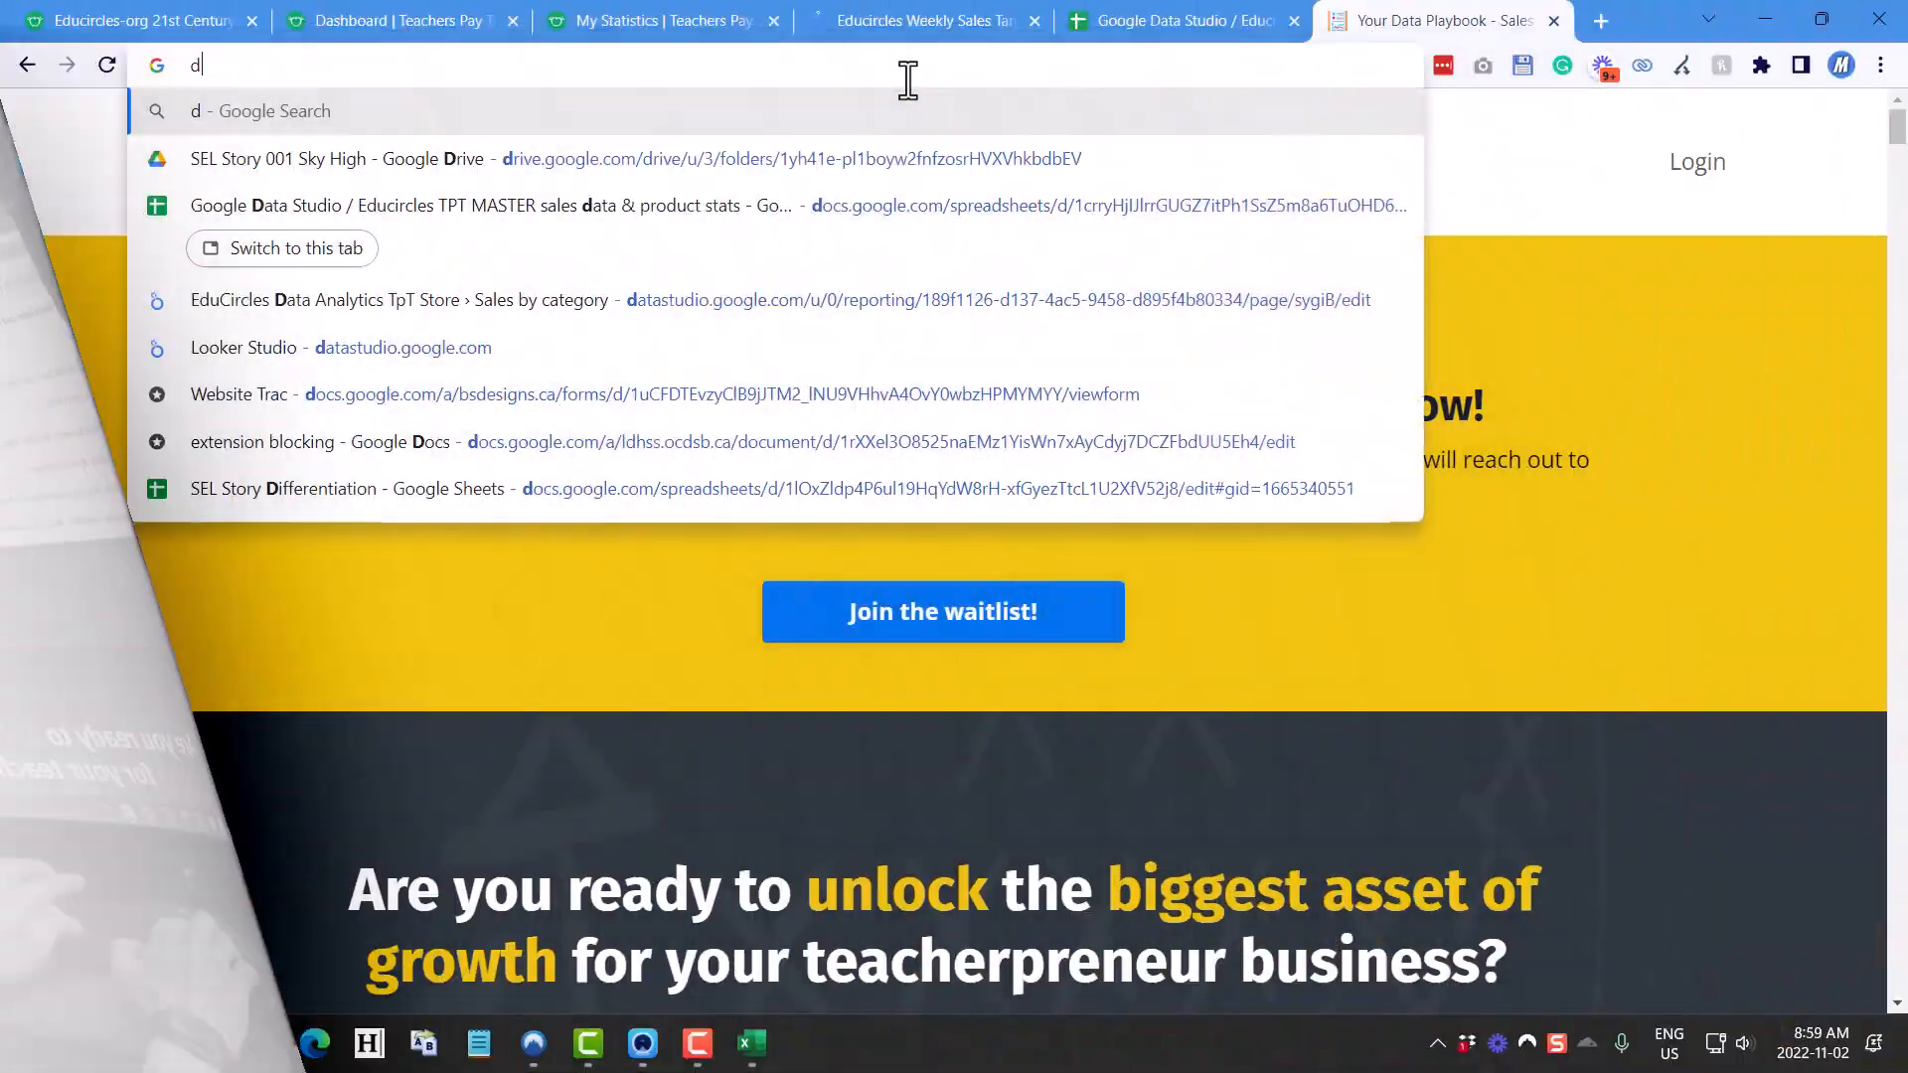